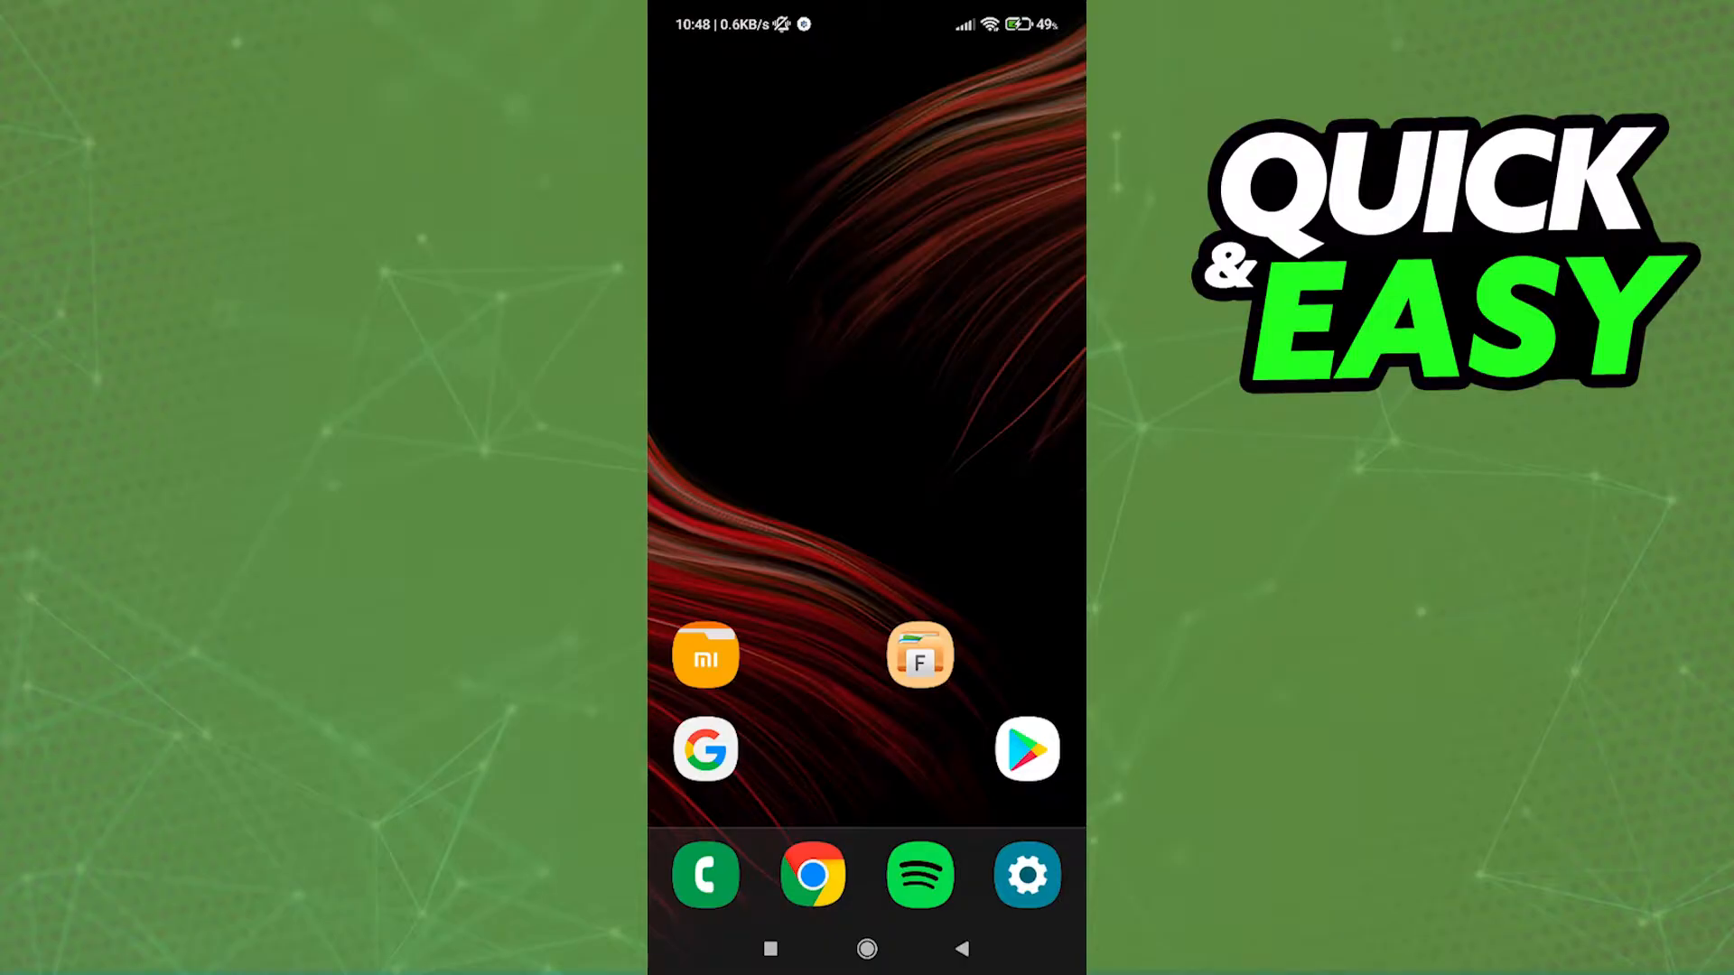
# View the installed File Manager Plus listing from 'file manager' results, then return home
pyautogui.moveTo(705, 654); pyautogui.dragTo(815, 466)
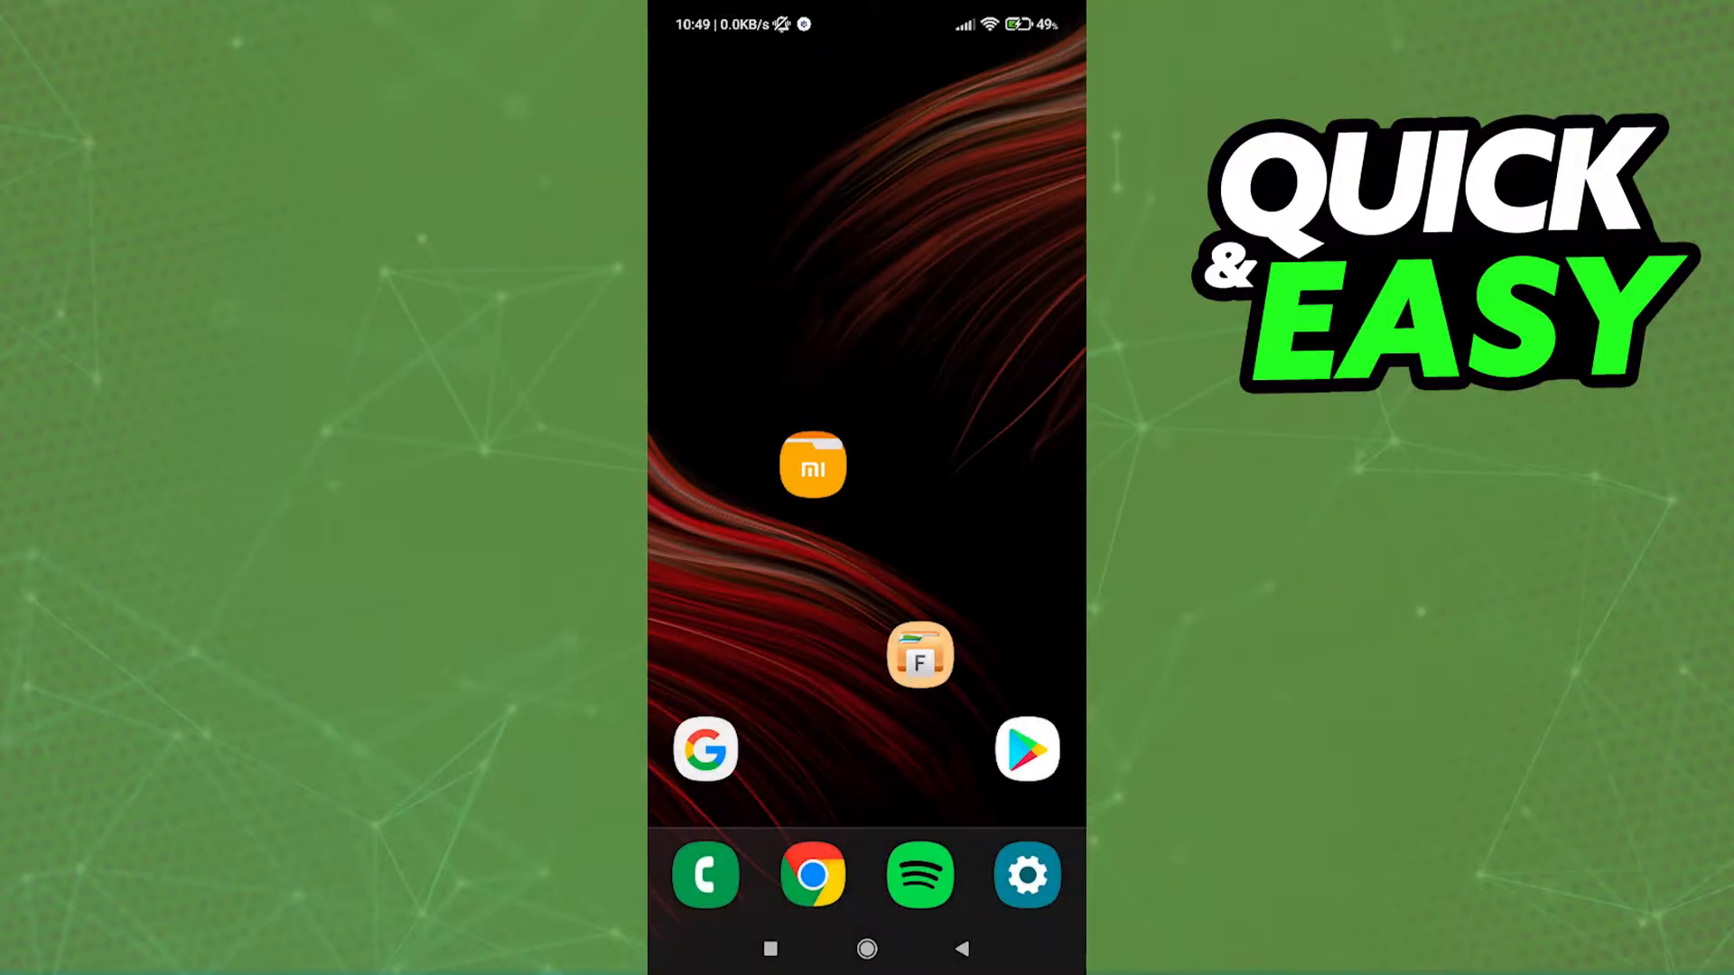
pyautogui.hscroll(-3)
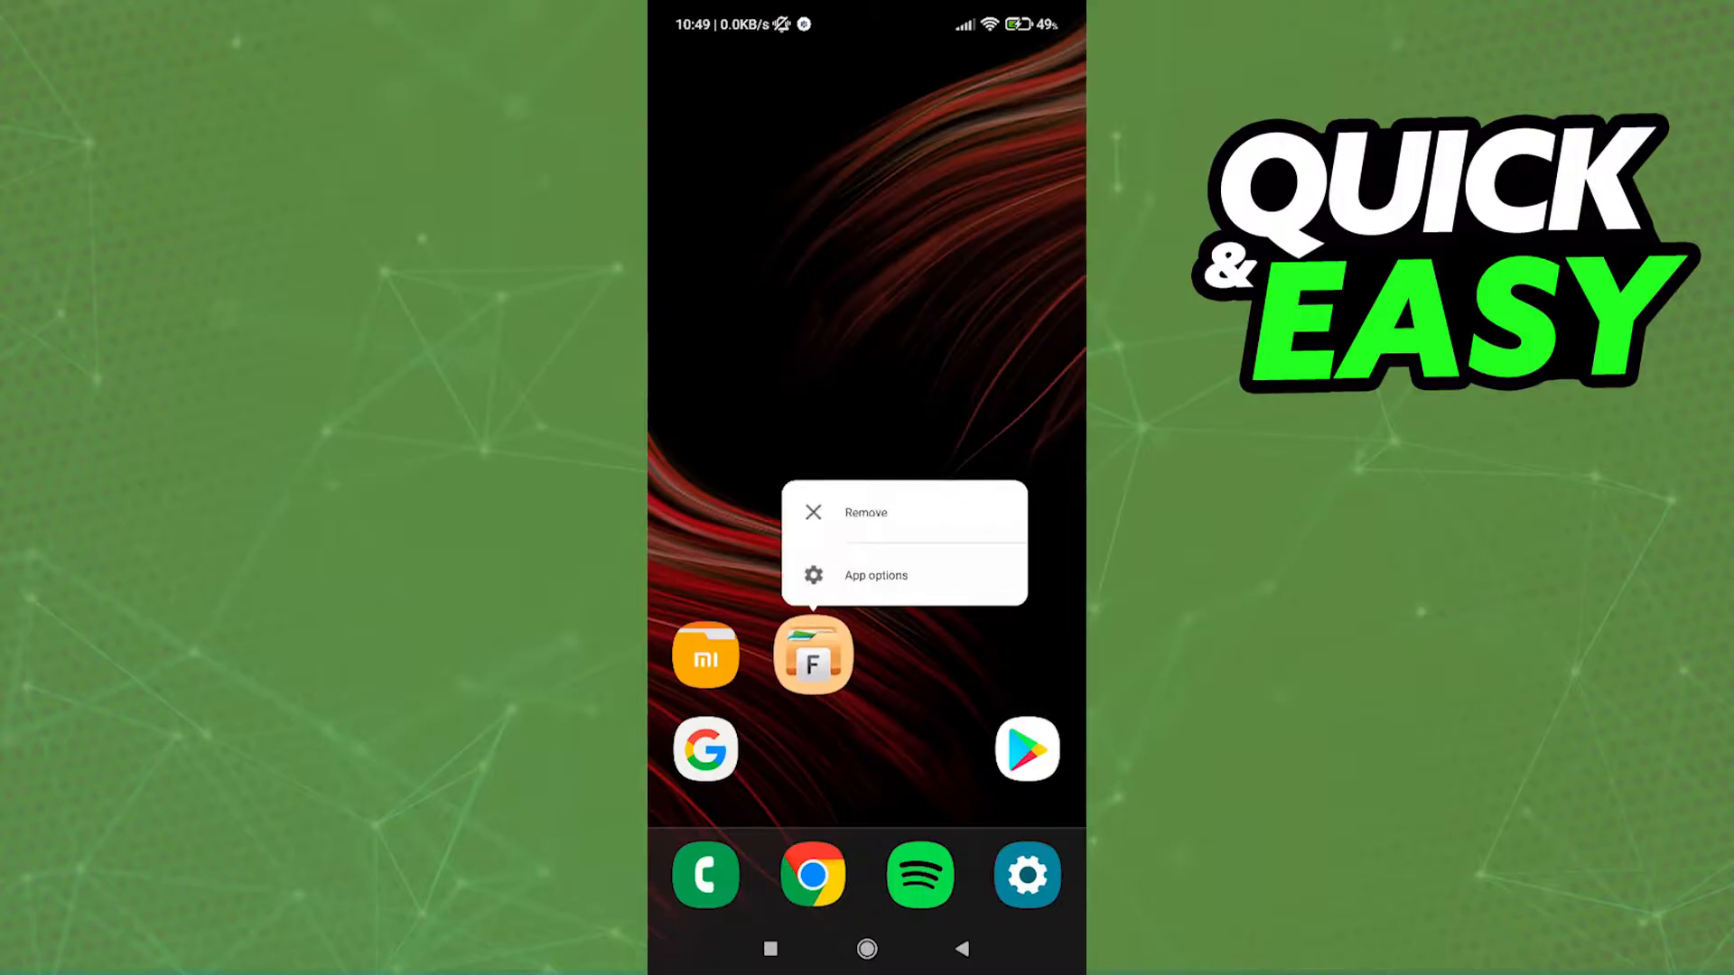
pyautogui.click(875, 575)
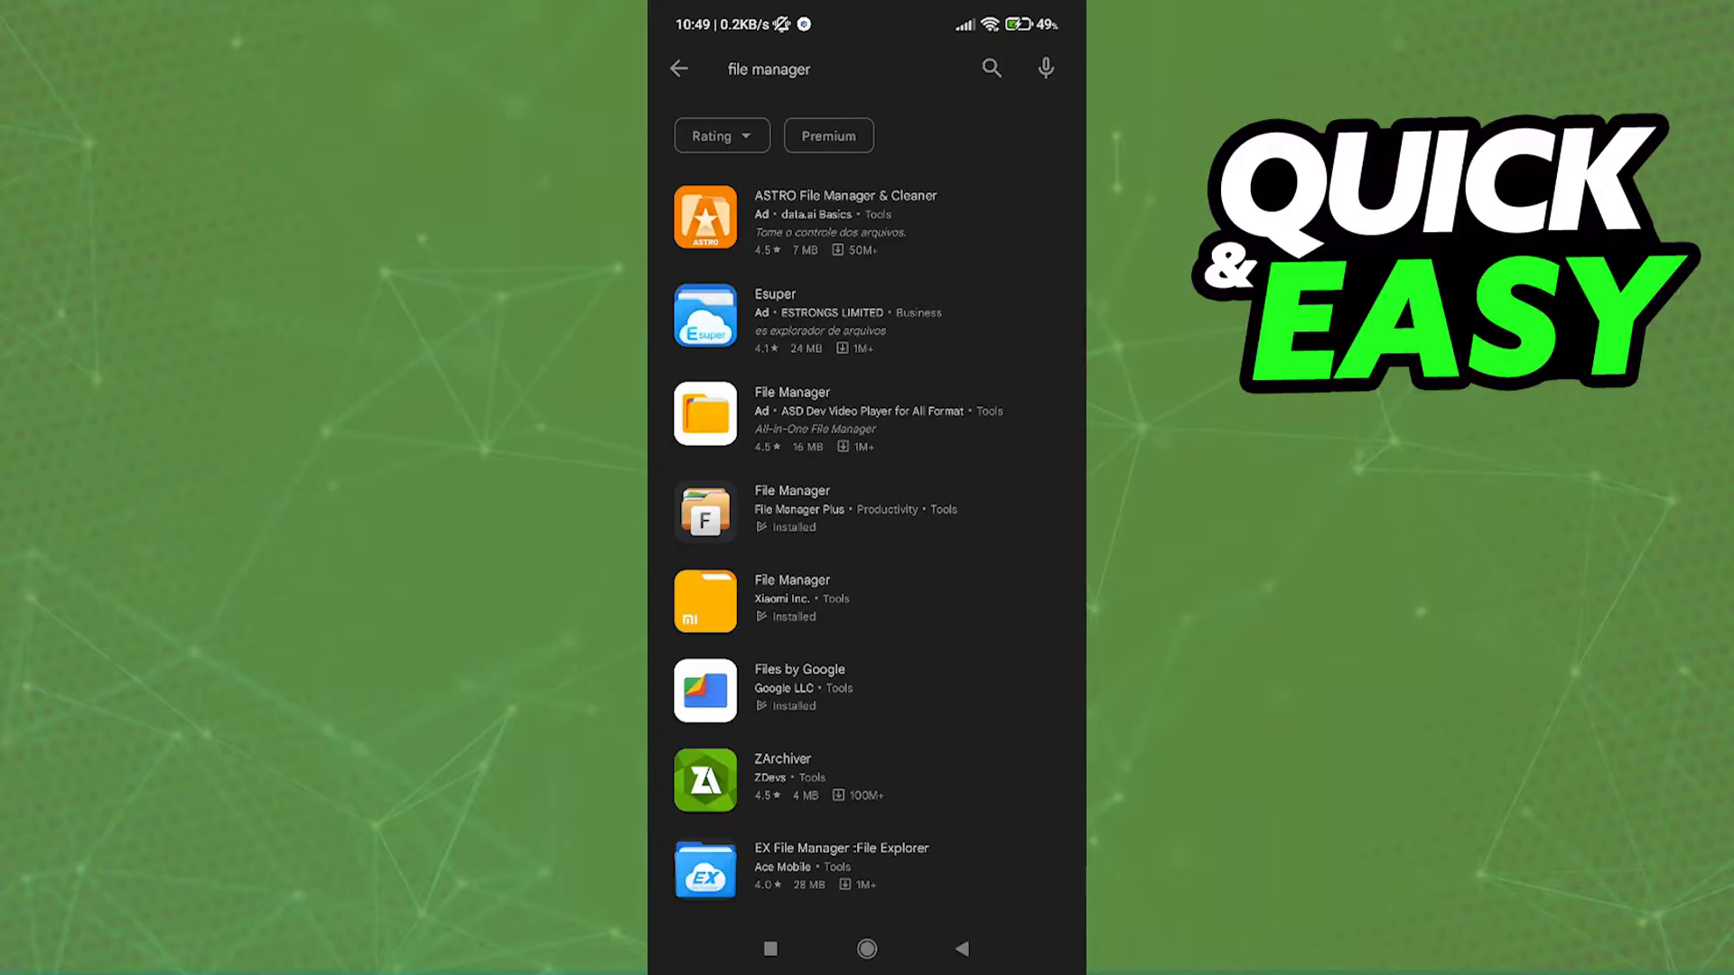
pyautogui.click(818, 511)
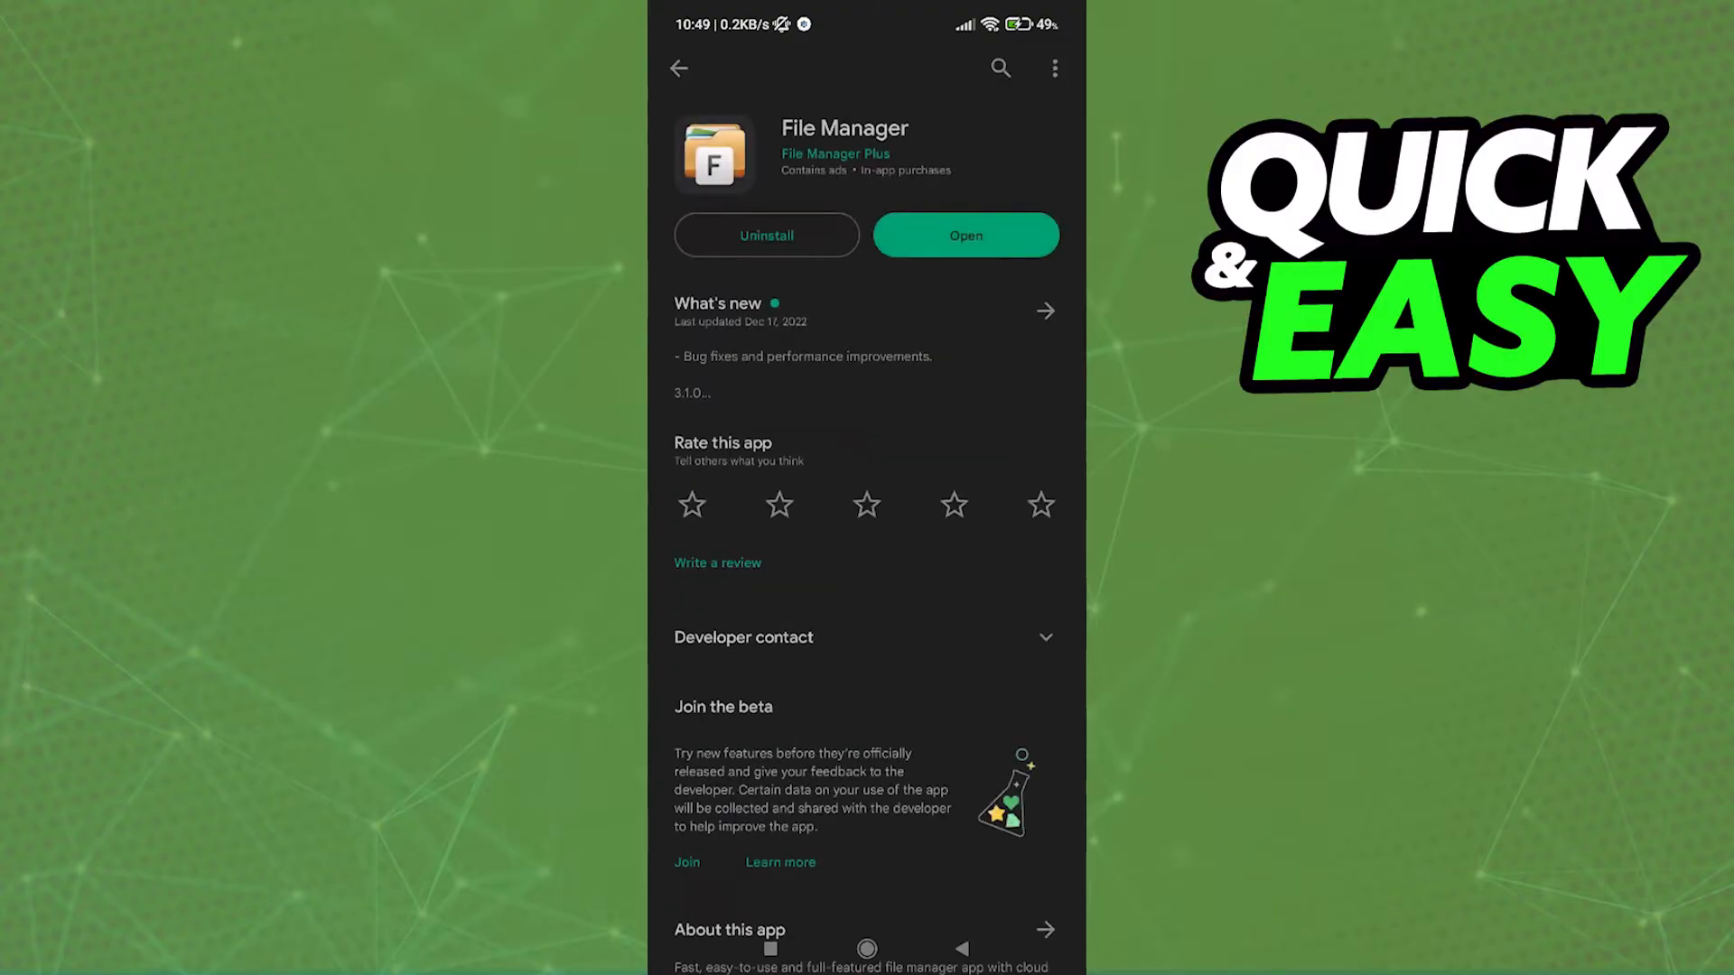
pyautogui.click(678, 67)
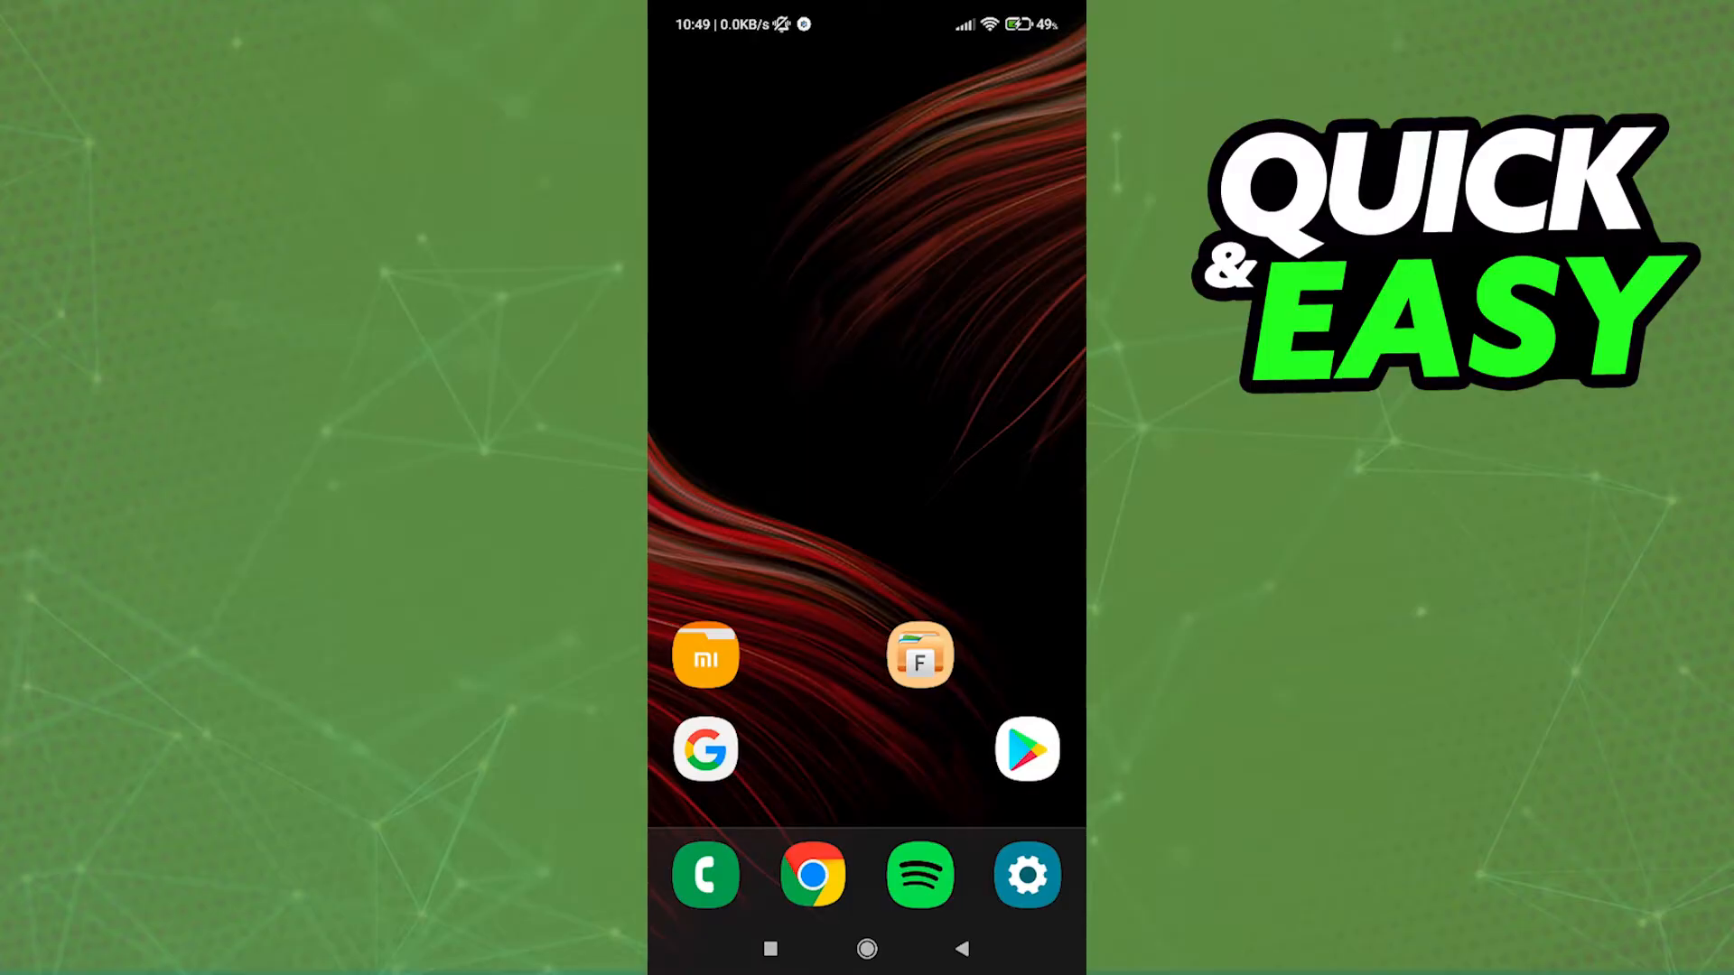
# Launch File Manager Plus and browse into Main storage
pyautogui.click(920, 654)
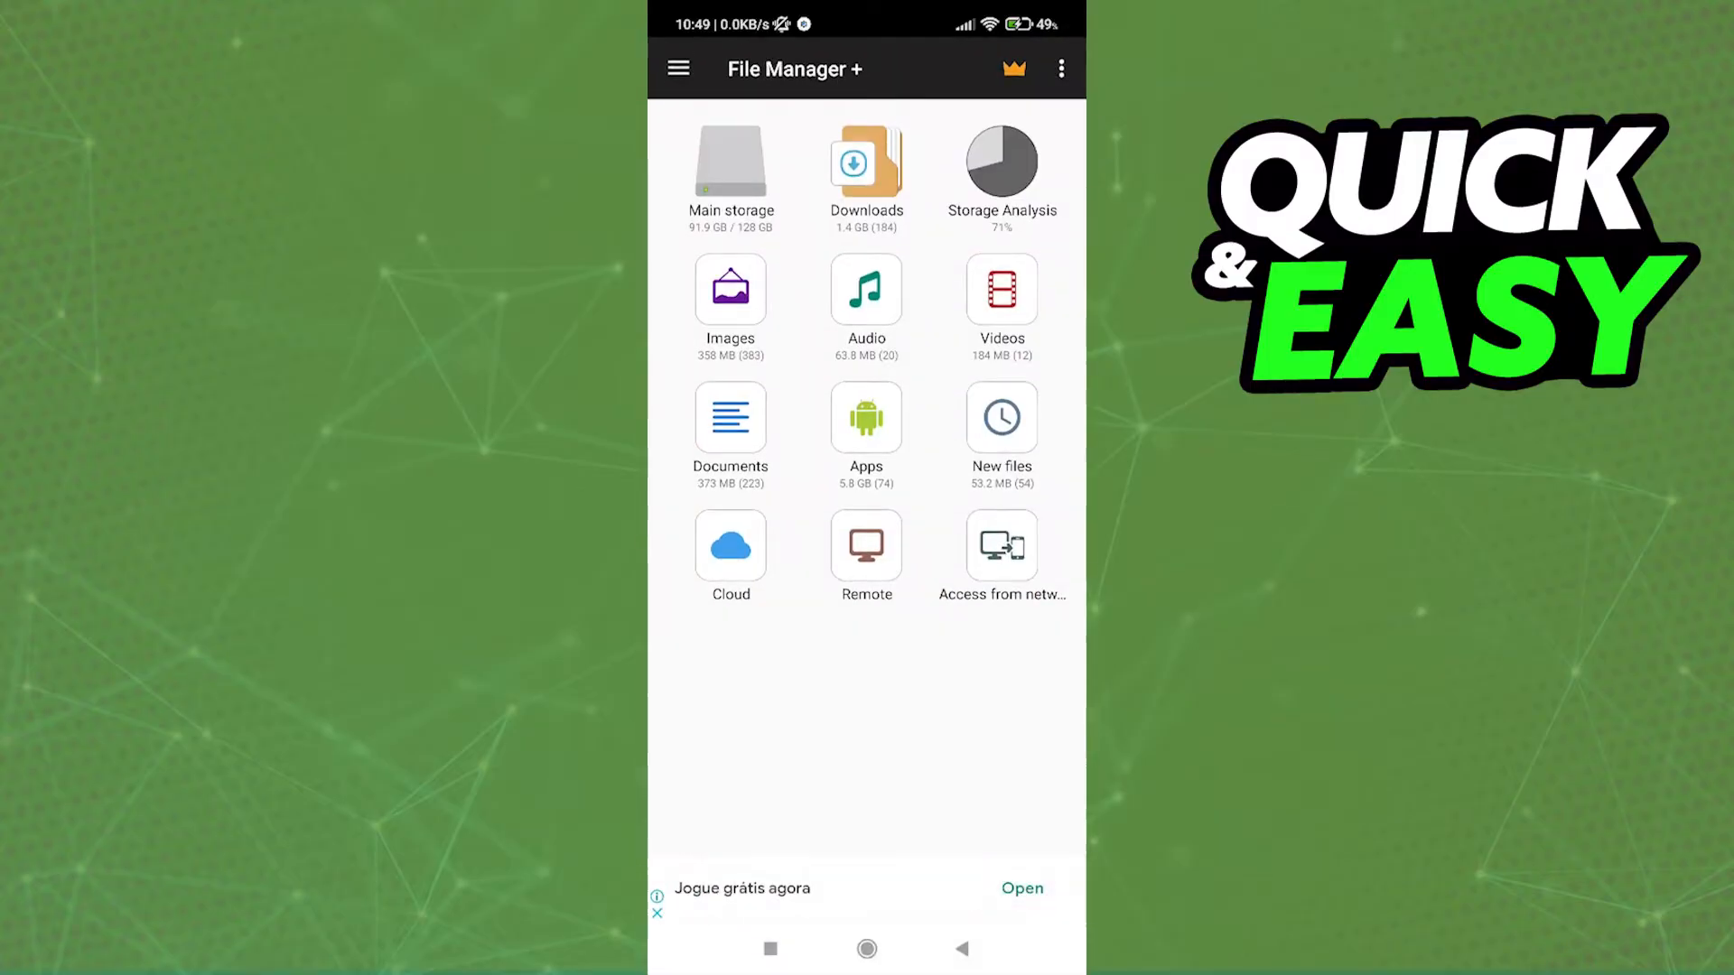
pyautogui.click(729, 418)
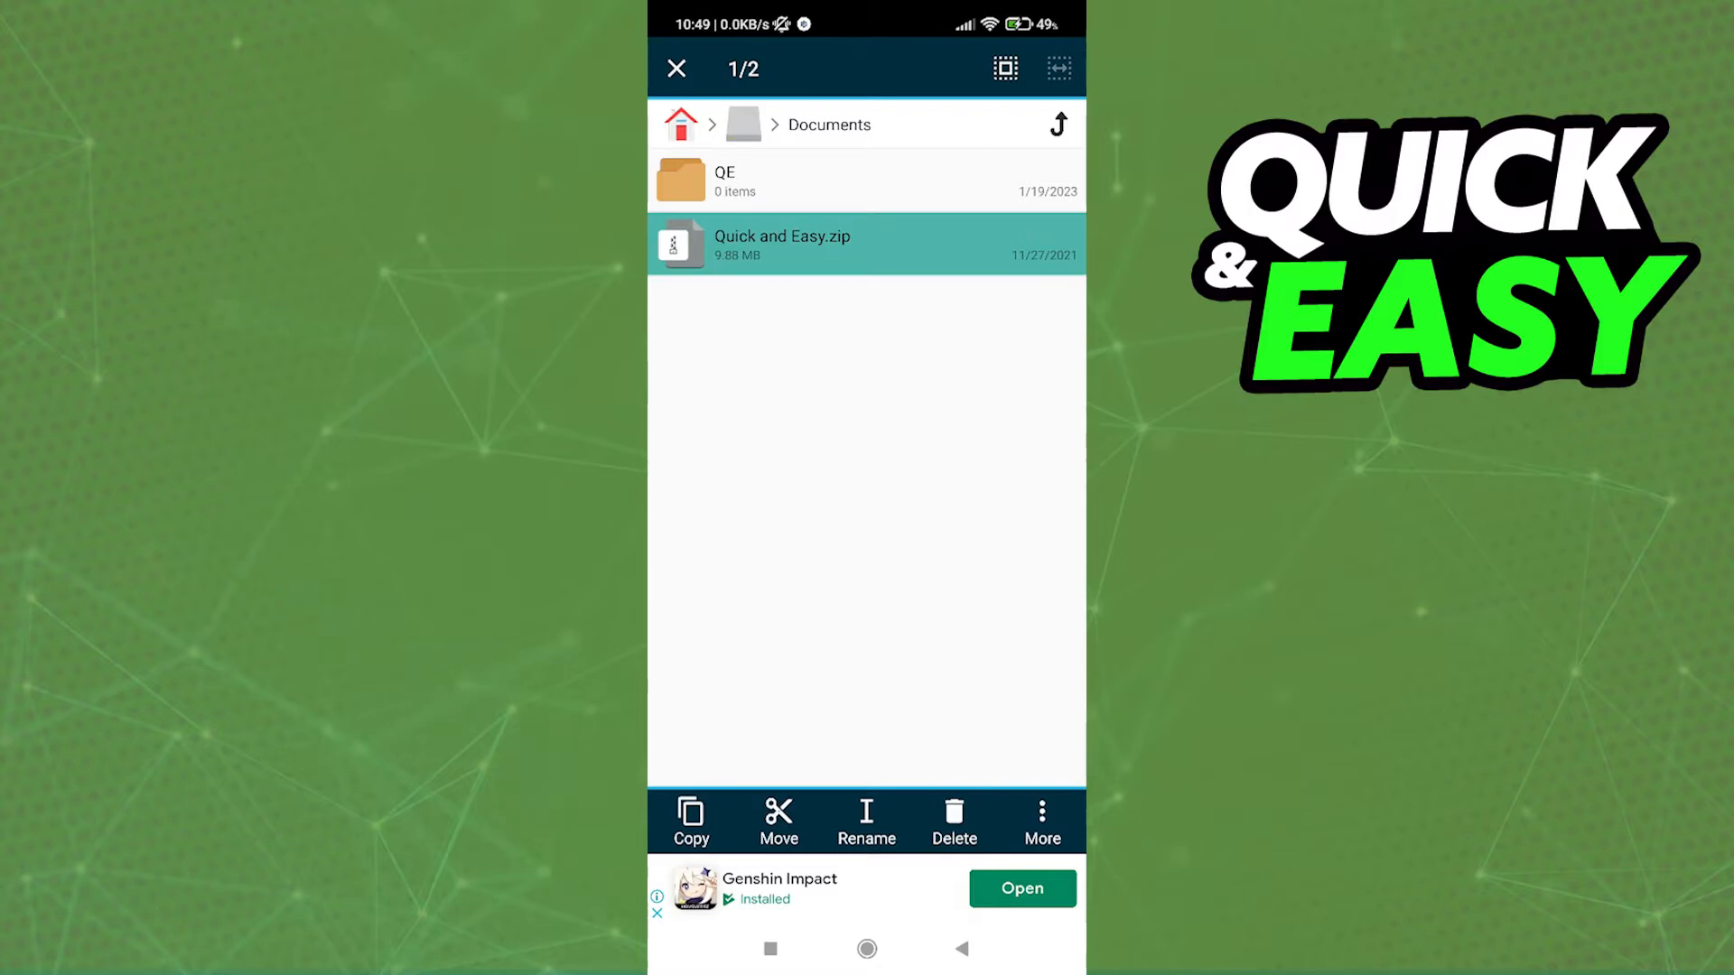
# Open the Rename dialog for Quick and Easy.zip from the bottom toolbar
pyautogui.click(866, 822)
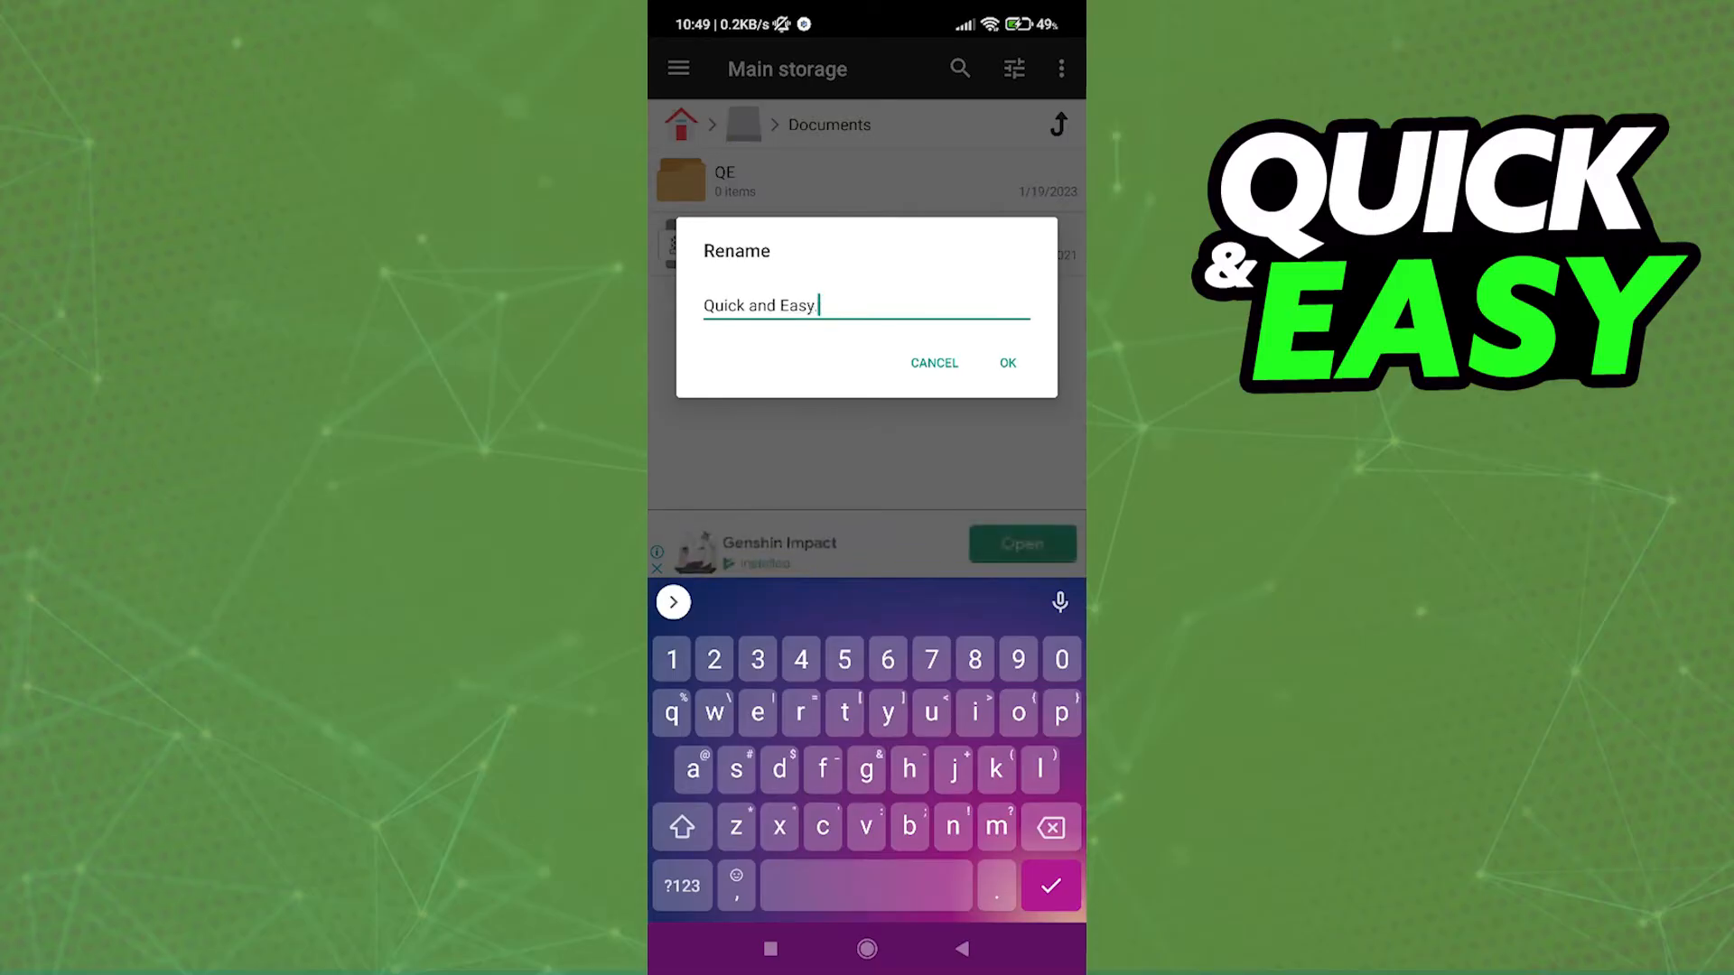
# Append '.apk' to 'Quick and Easy' in the name field, correcting and retyping it
pyautogui.write('.apk')
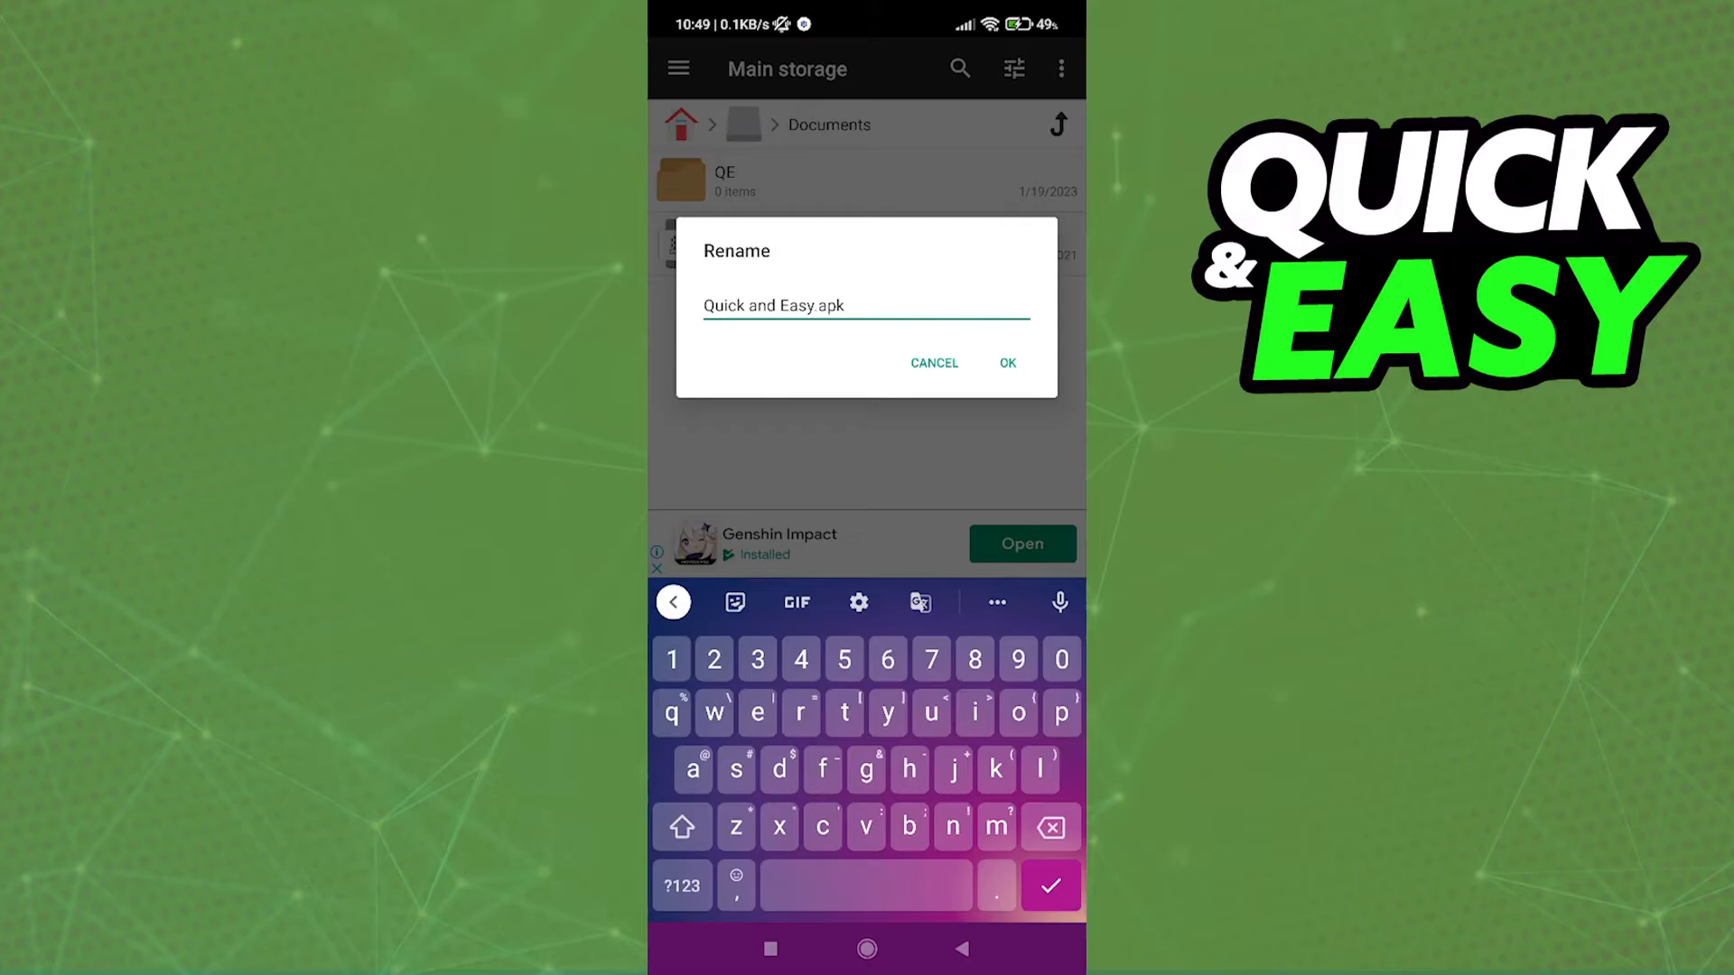
pyautogui.click(758, 305)
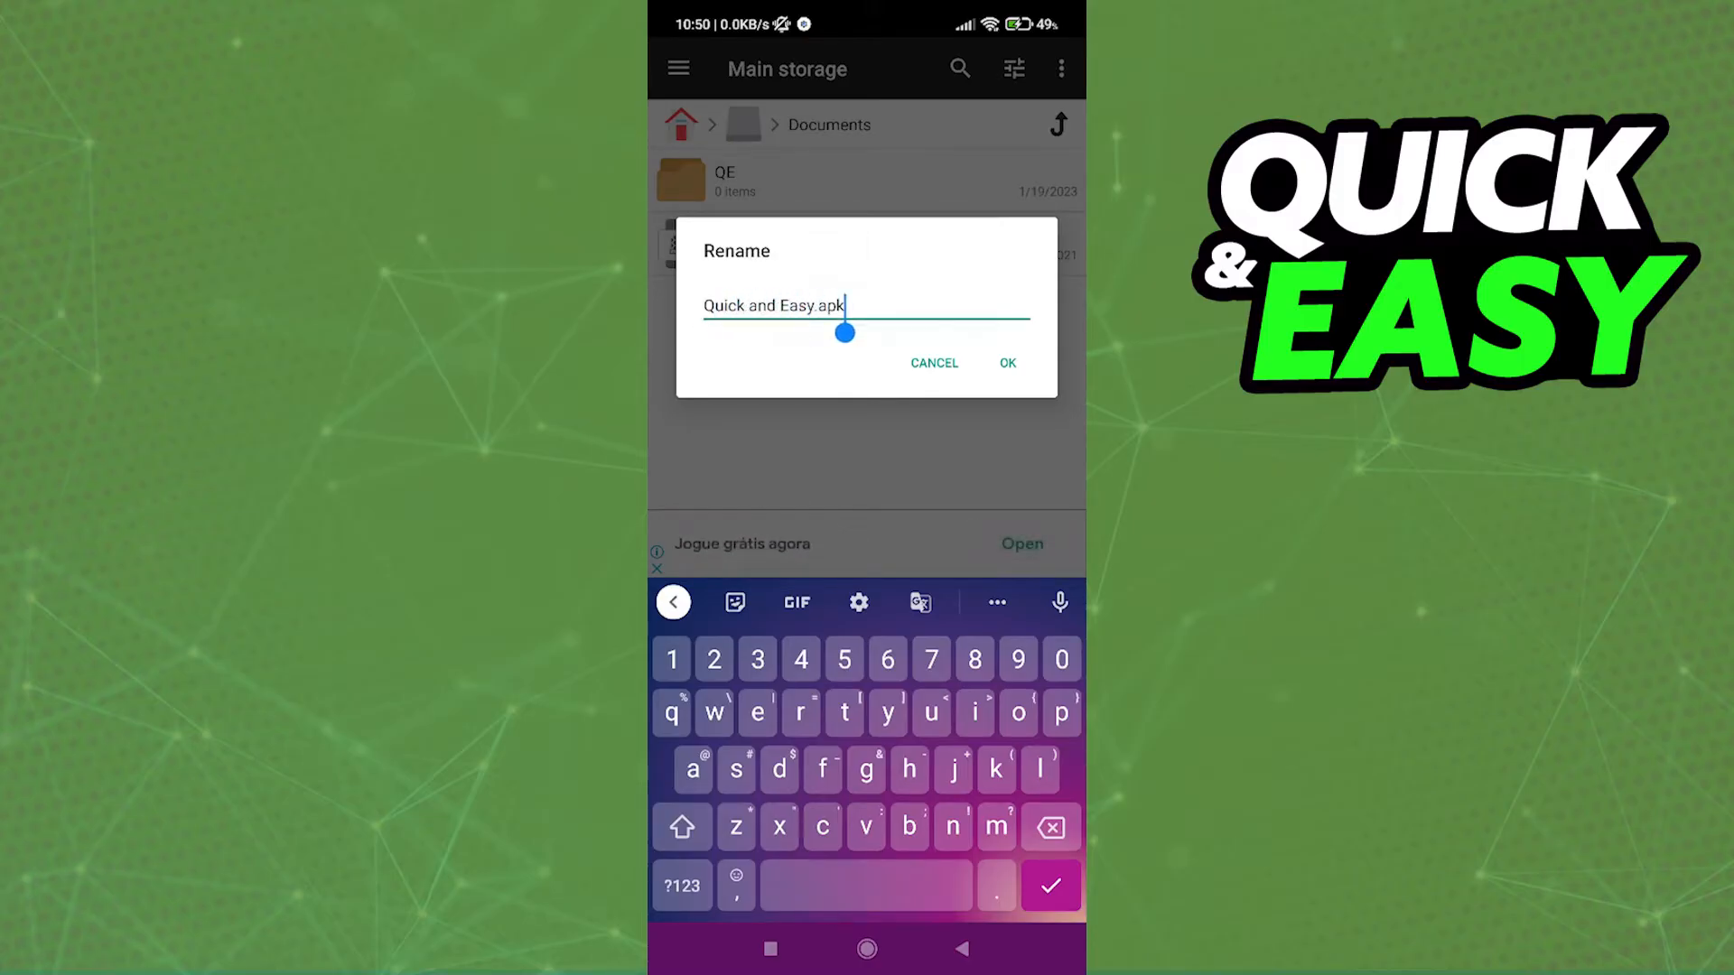
pyautogui.press('BackSpace')
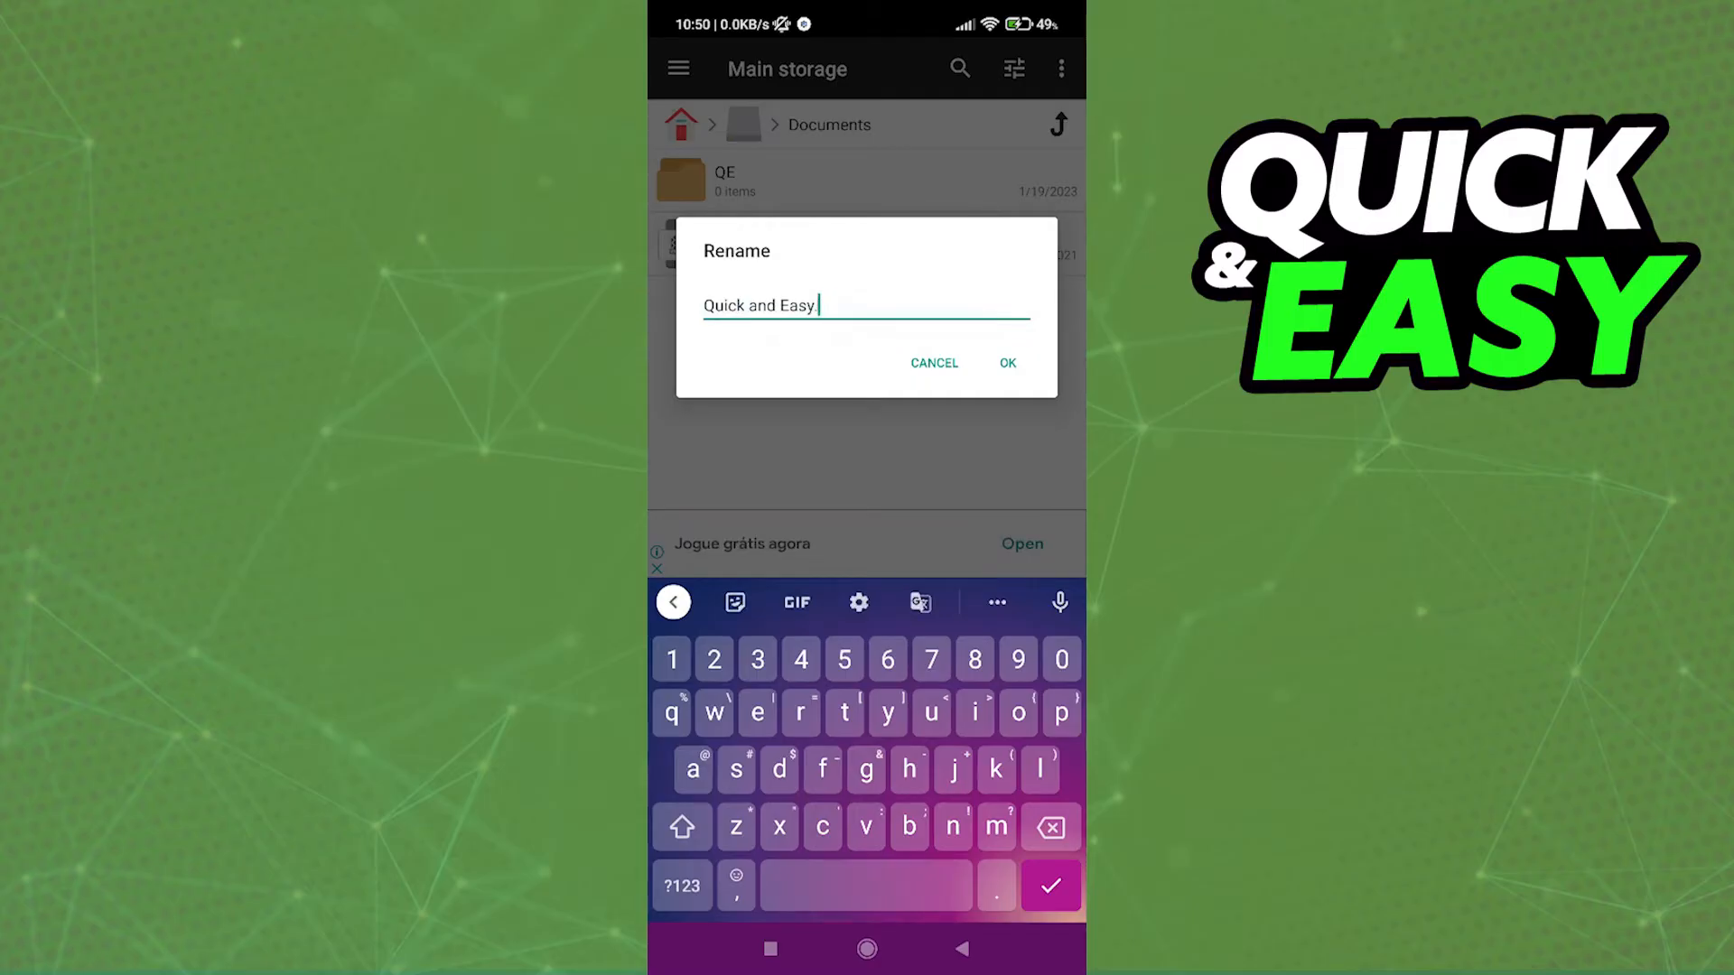
pyautogui.write('.apk')
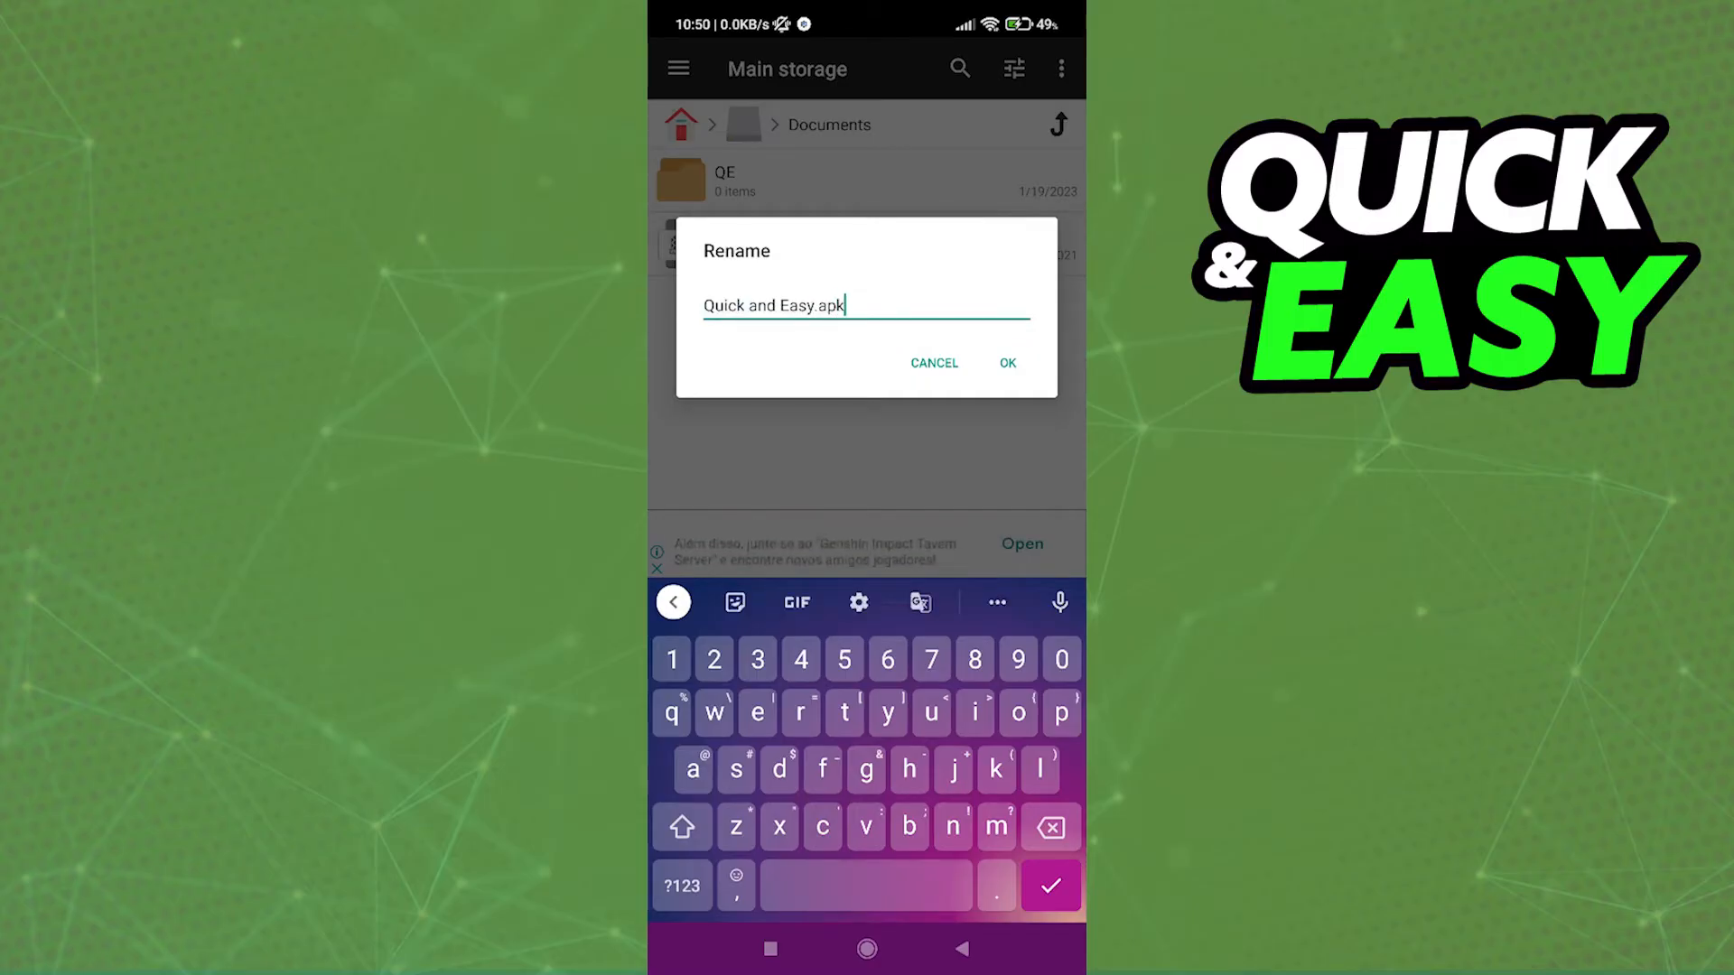
pyautogui.click(828, 306)
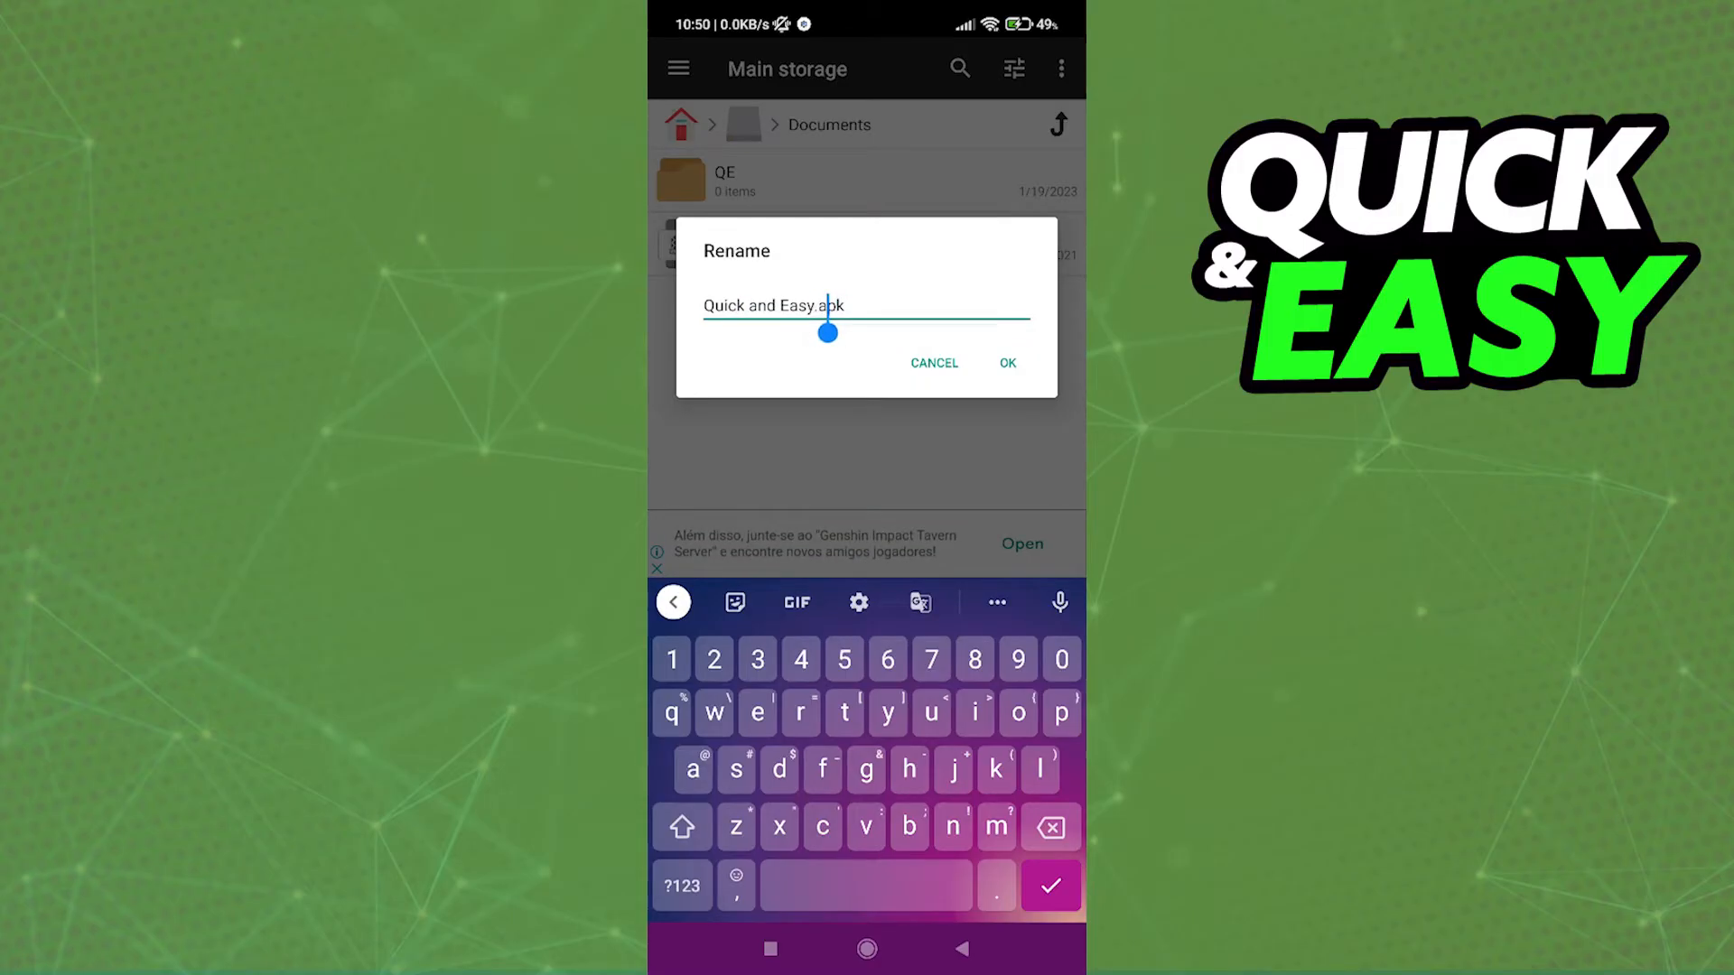
pyautogui.click(1004, 363)
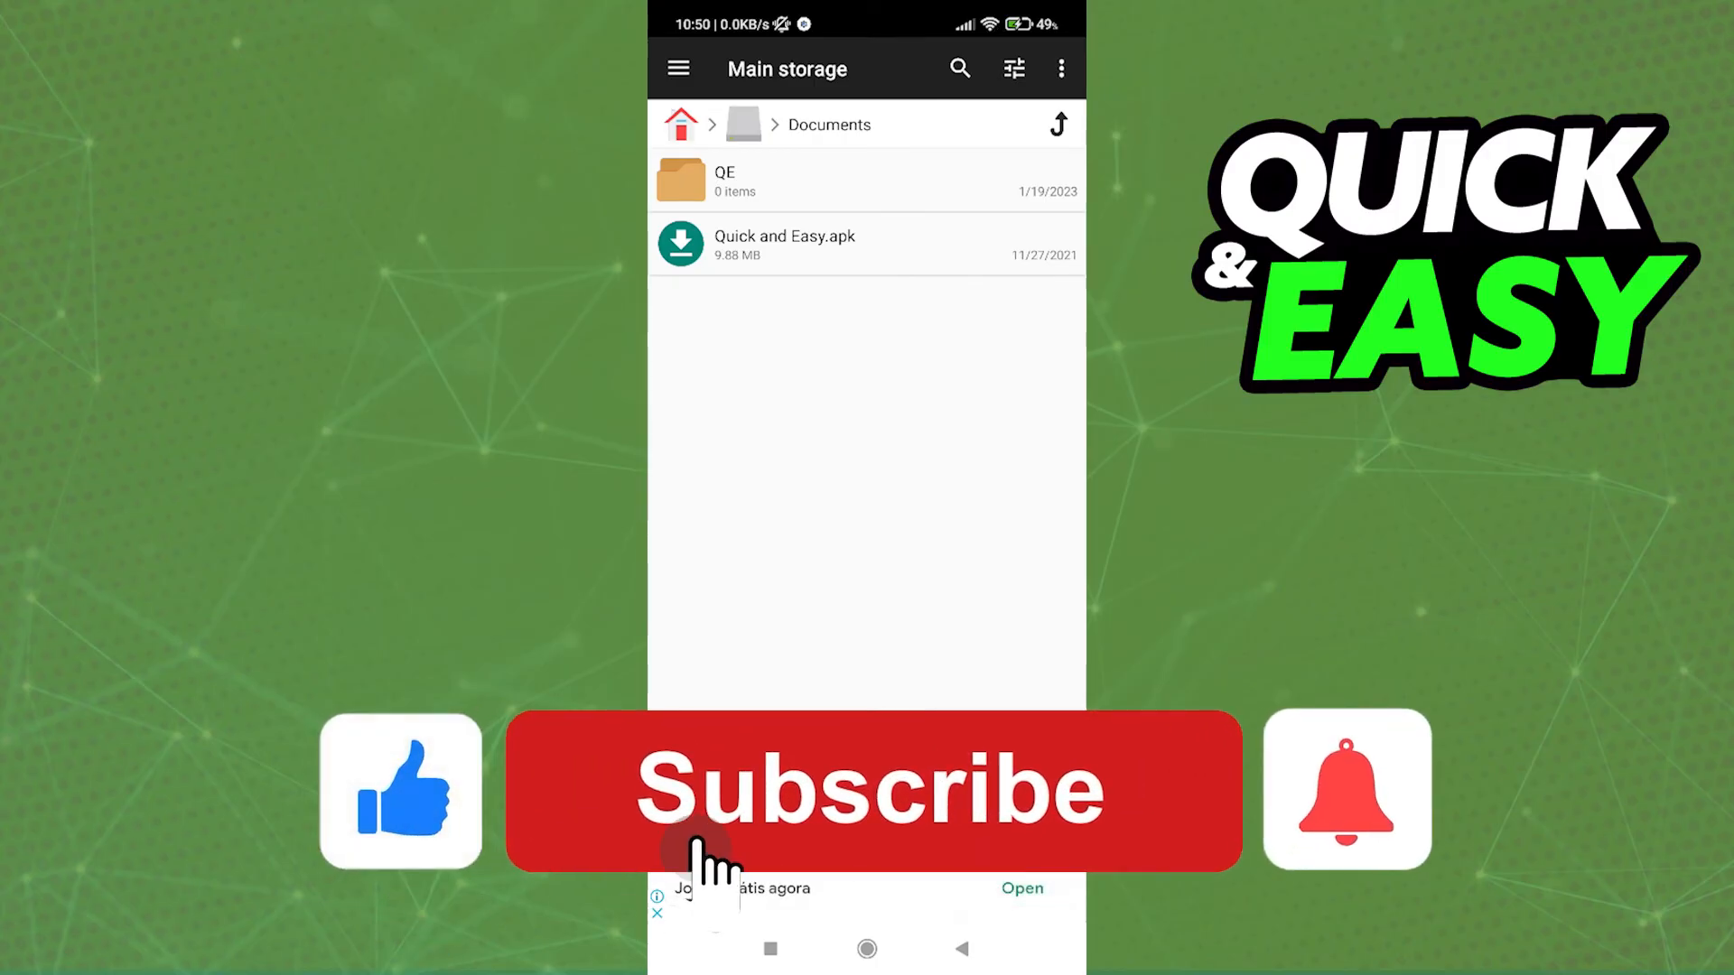
# Confirm the rename with OK so the file becomes Quick and Easy.apk
pyautogui.click(870, 789)
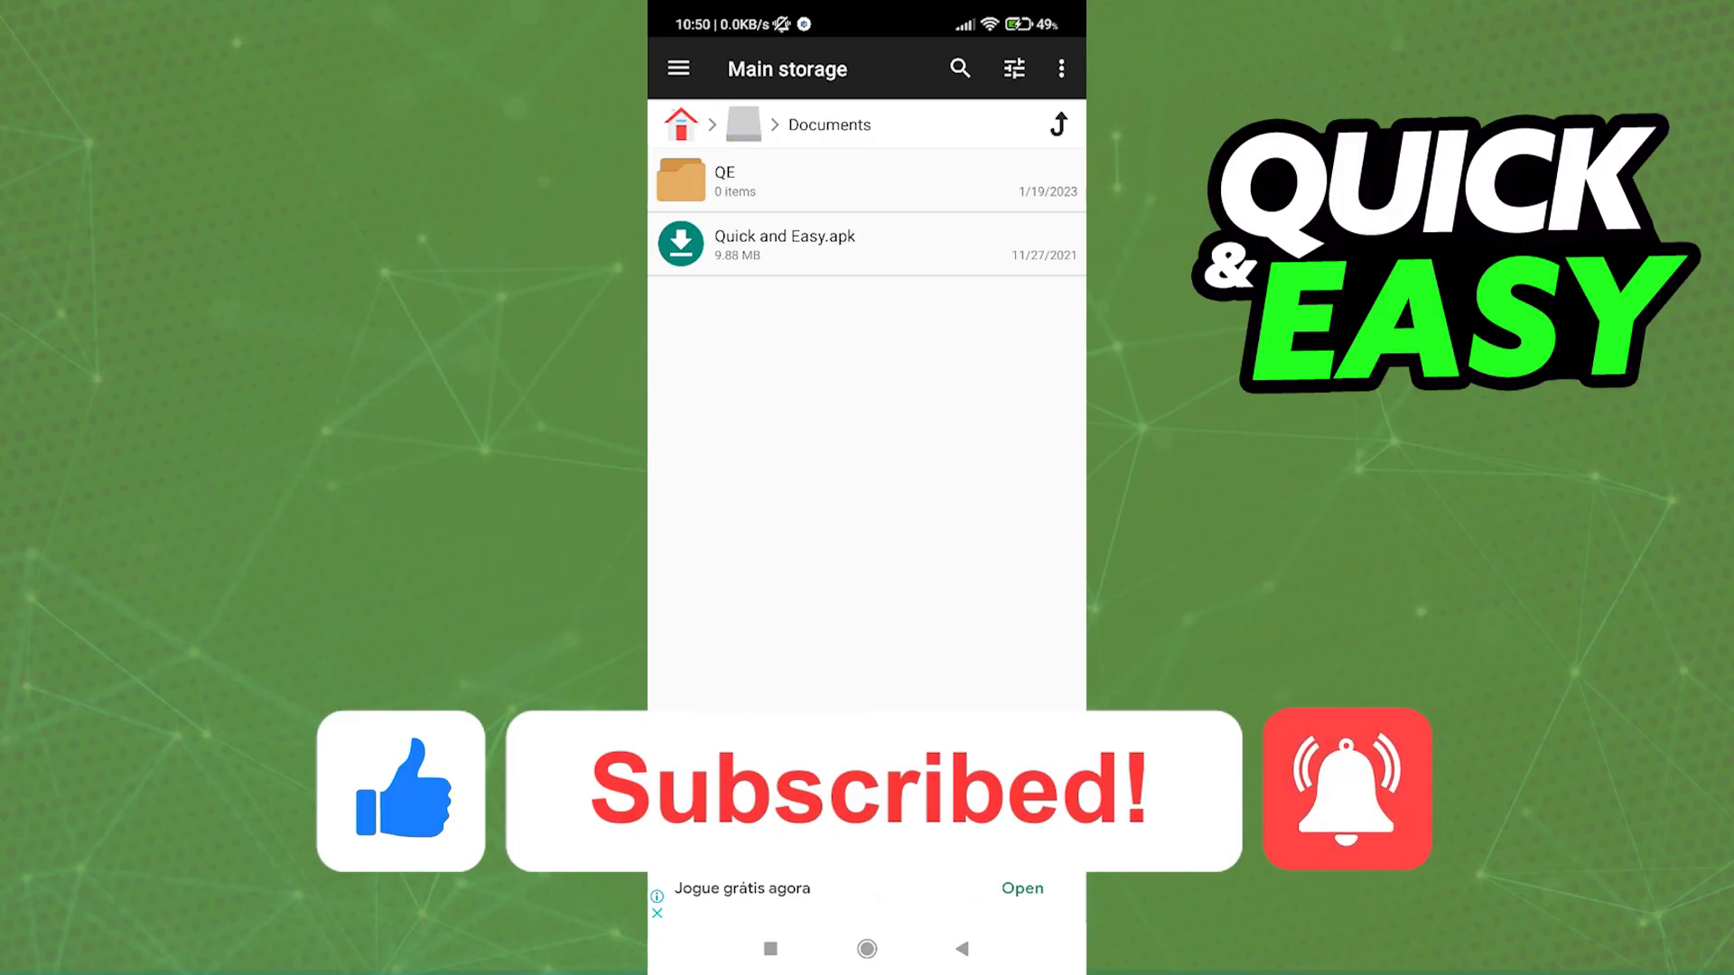